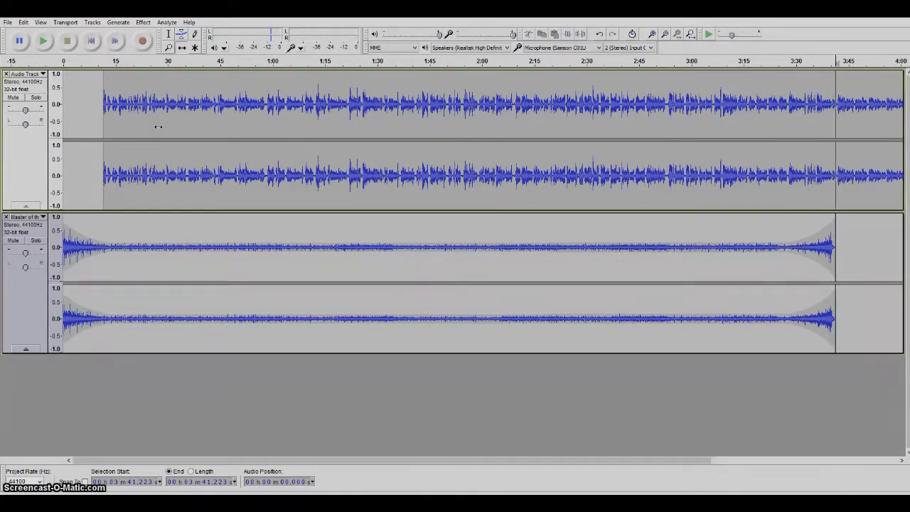
Step: Retime the narration clip, then select the music track for its tempo change
click(42, 41)
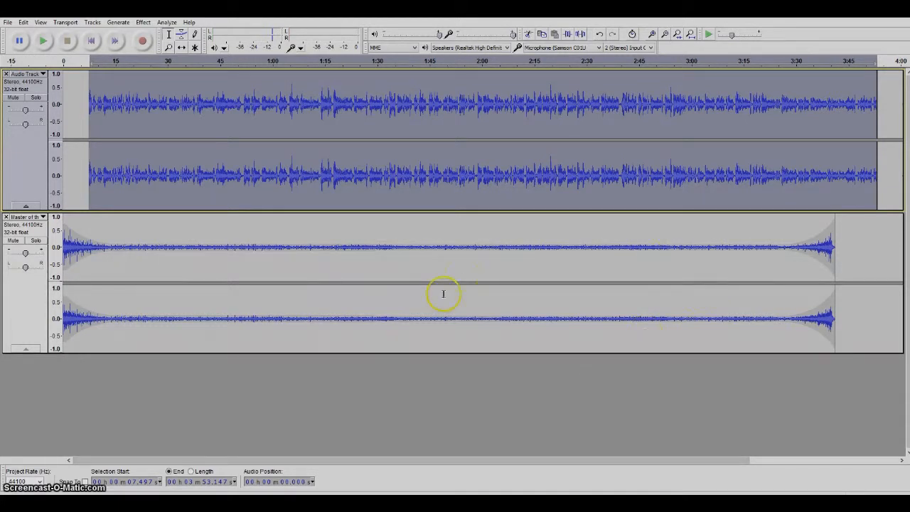
click(143, 22)
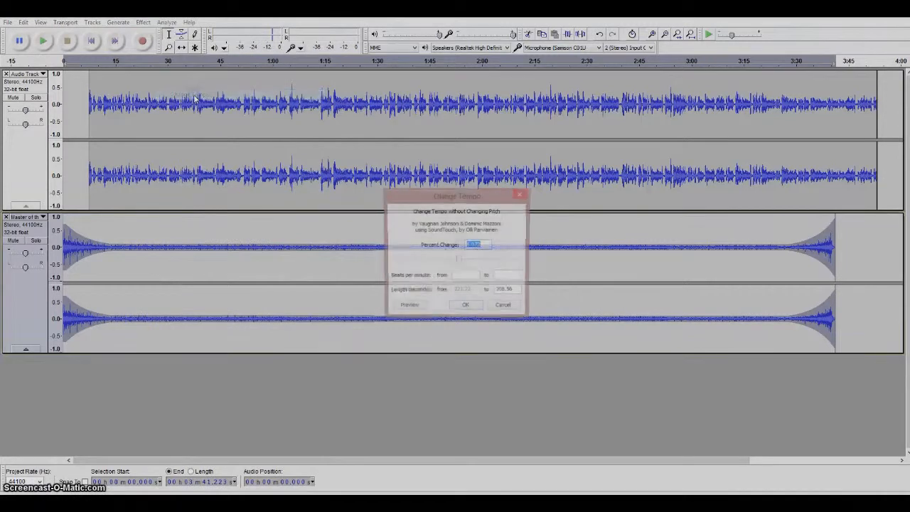
Step: Set the music track's tempo change so it runs to about 3:55
click(465, 304)
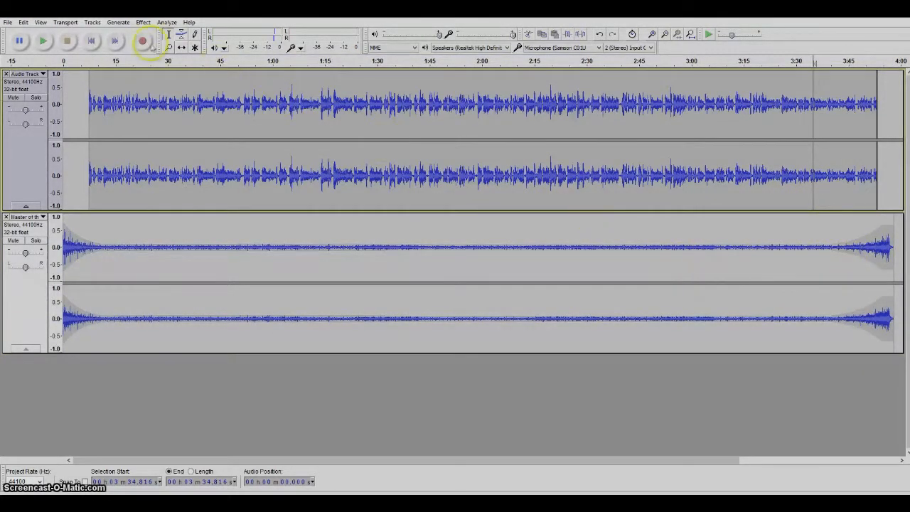
Step: Start playback from about 3:35 to hear both tracks end together
click(142, 41)
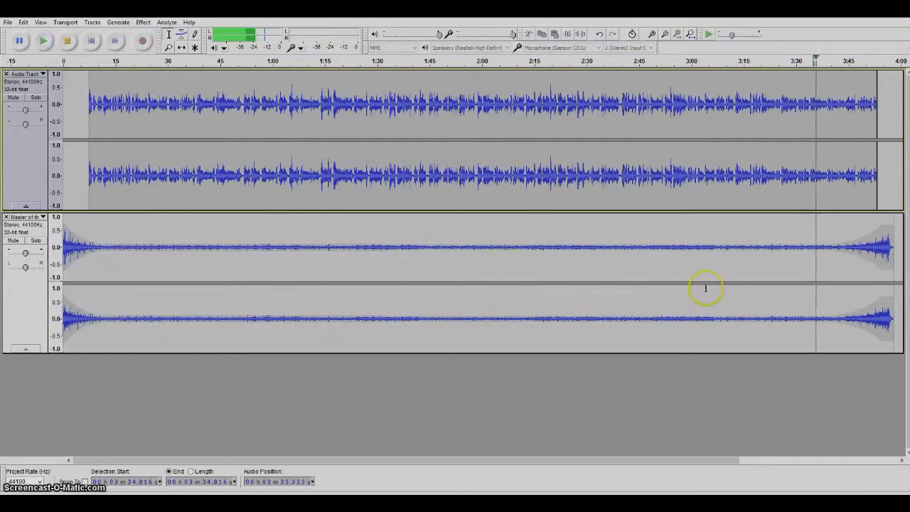